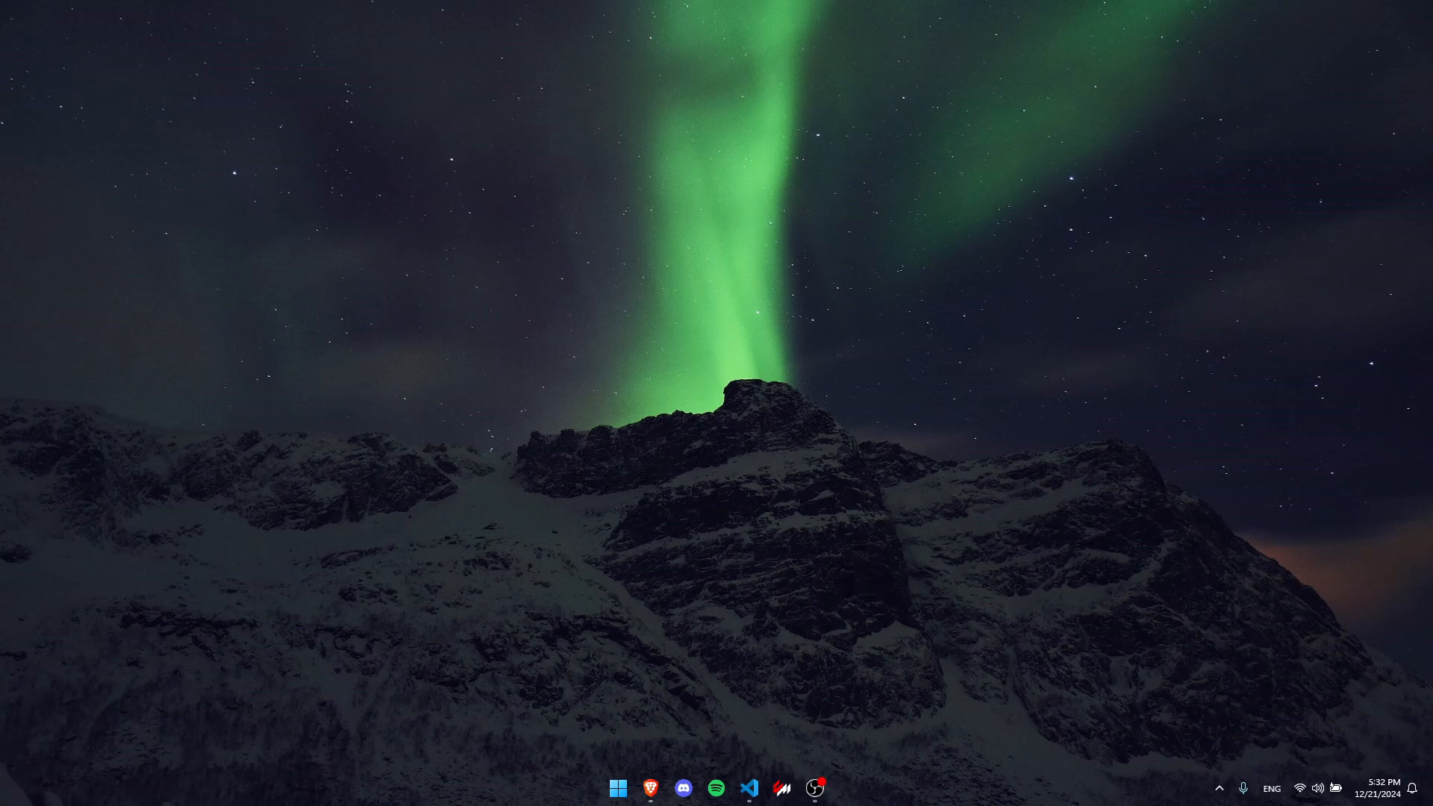
# Step: Open VS Code and highlight the input-field and saved-data comments in index.html
pyautogui.click(749, 788)
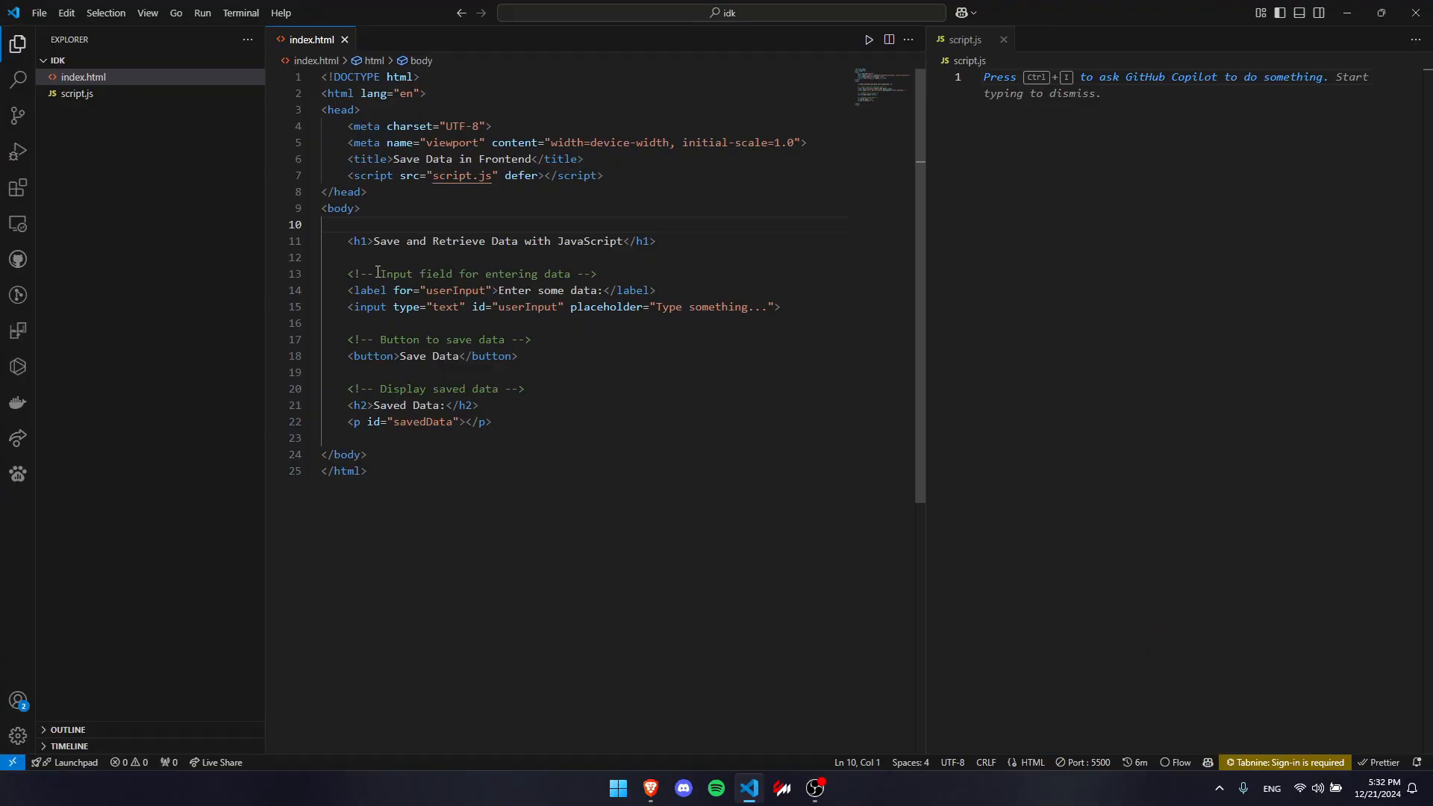
pyautogui.moveTo(378, 273); pyautogui.dragTo(566, 273)
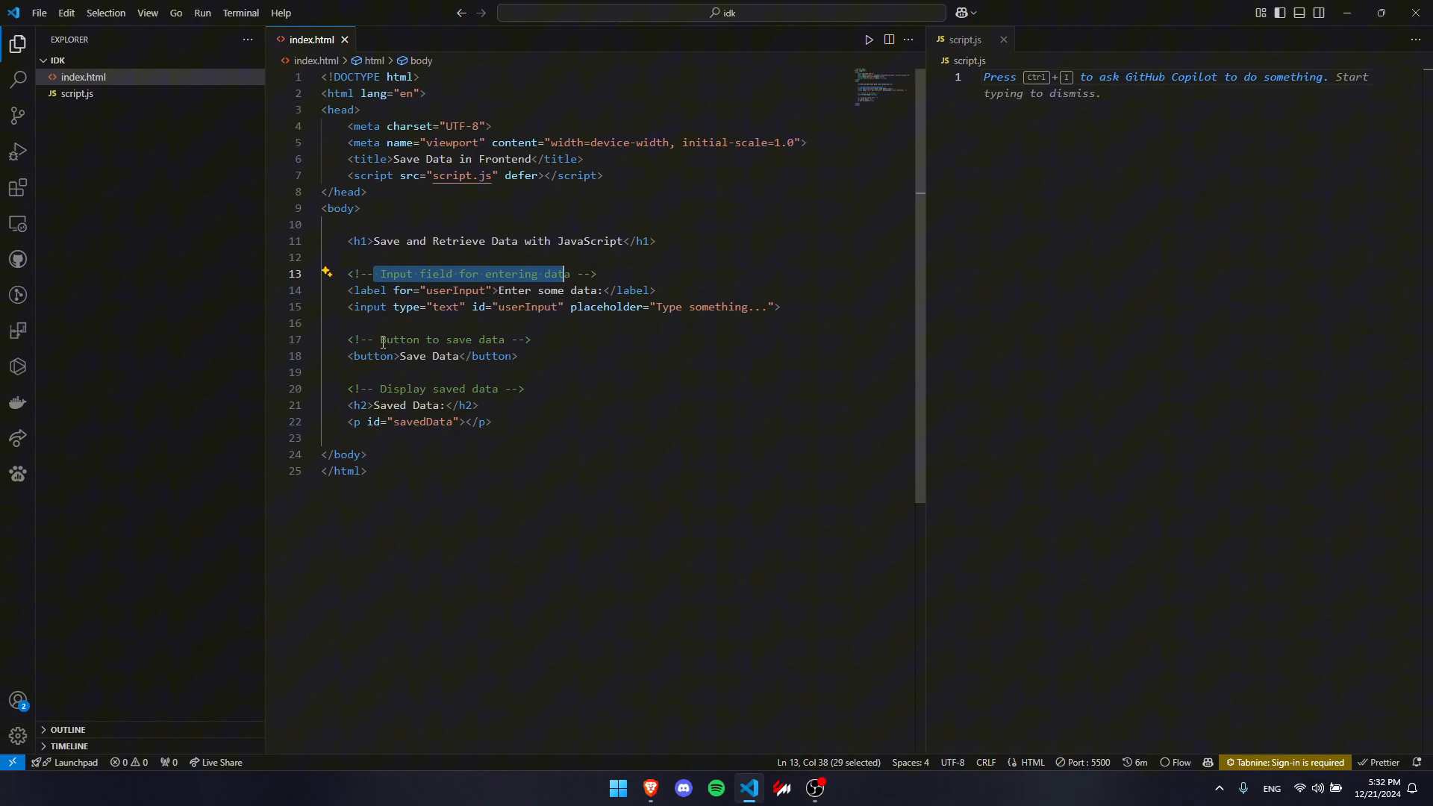
pyautogui.doubleClick(438, 388)
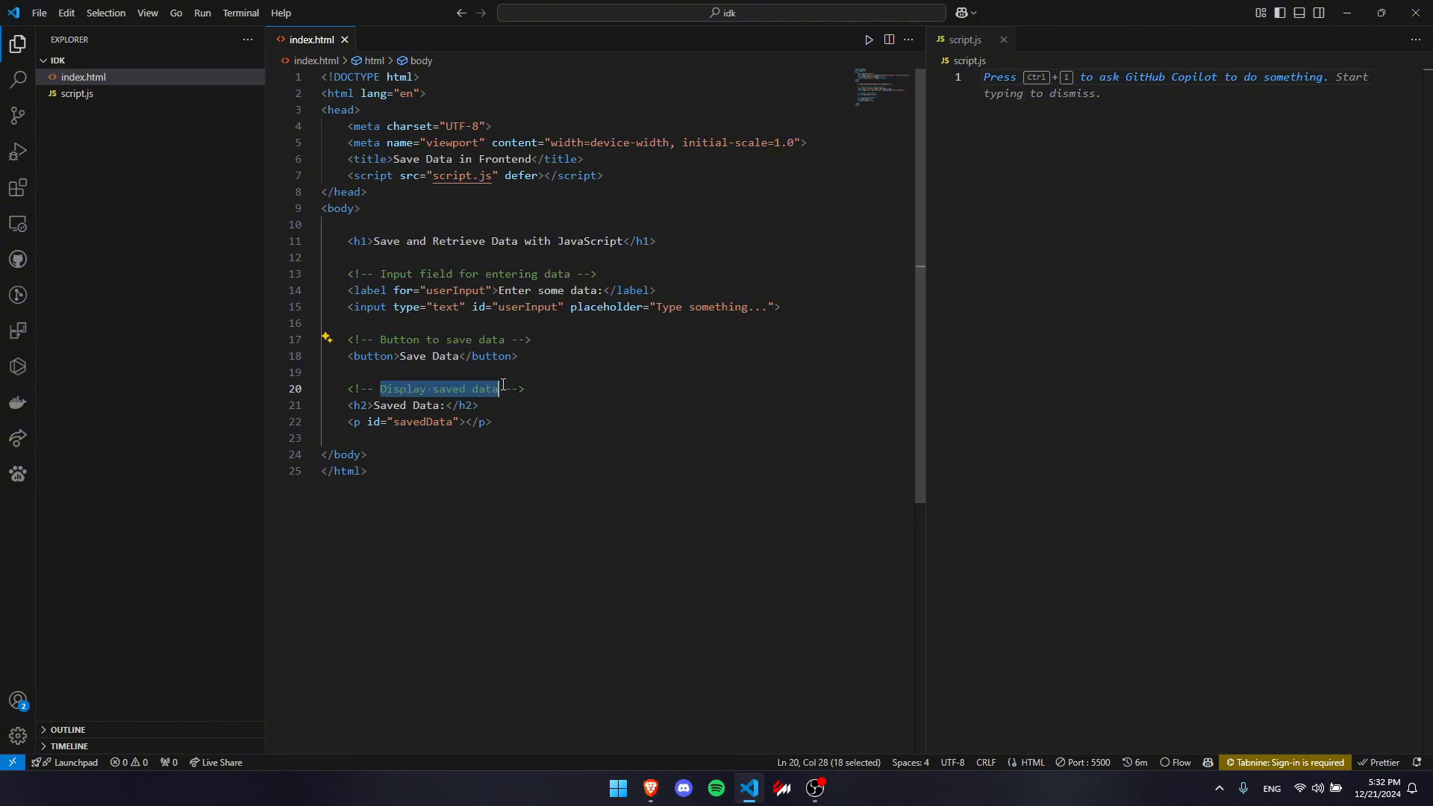
pyautogui.click(435, 176)
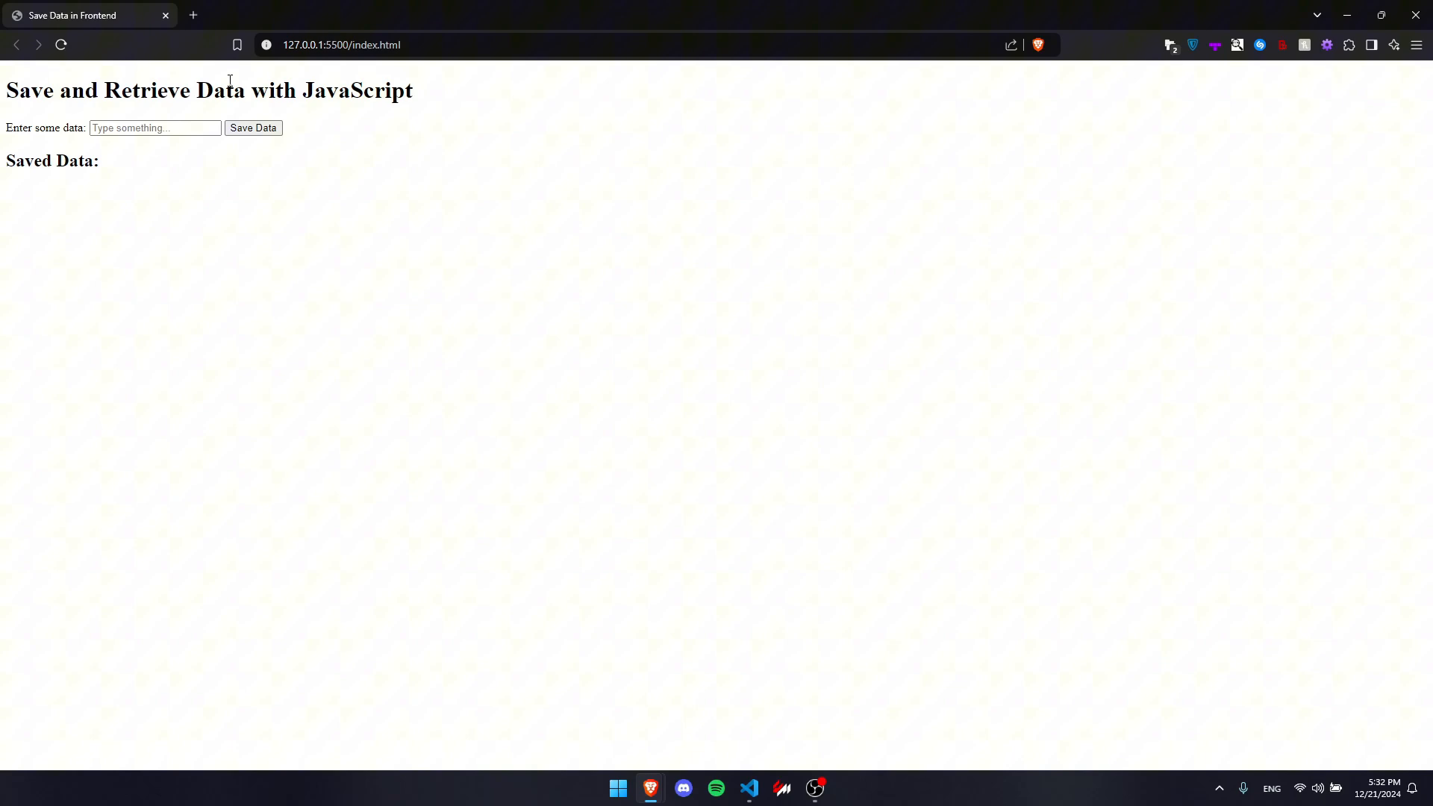
# Step: Enter the text 'grrg' before viewing the live index.html page in Brave
pyautogui.write('grrg')
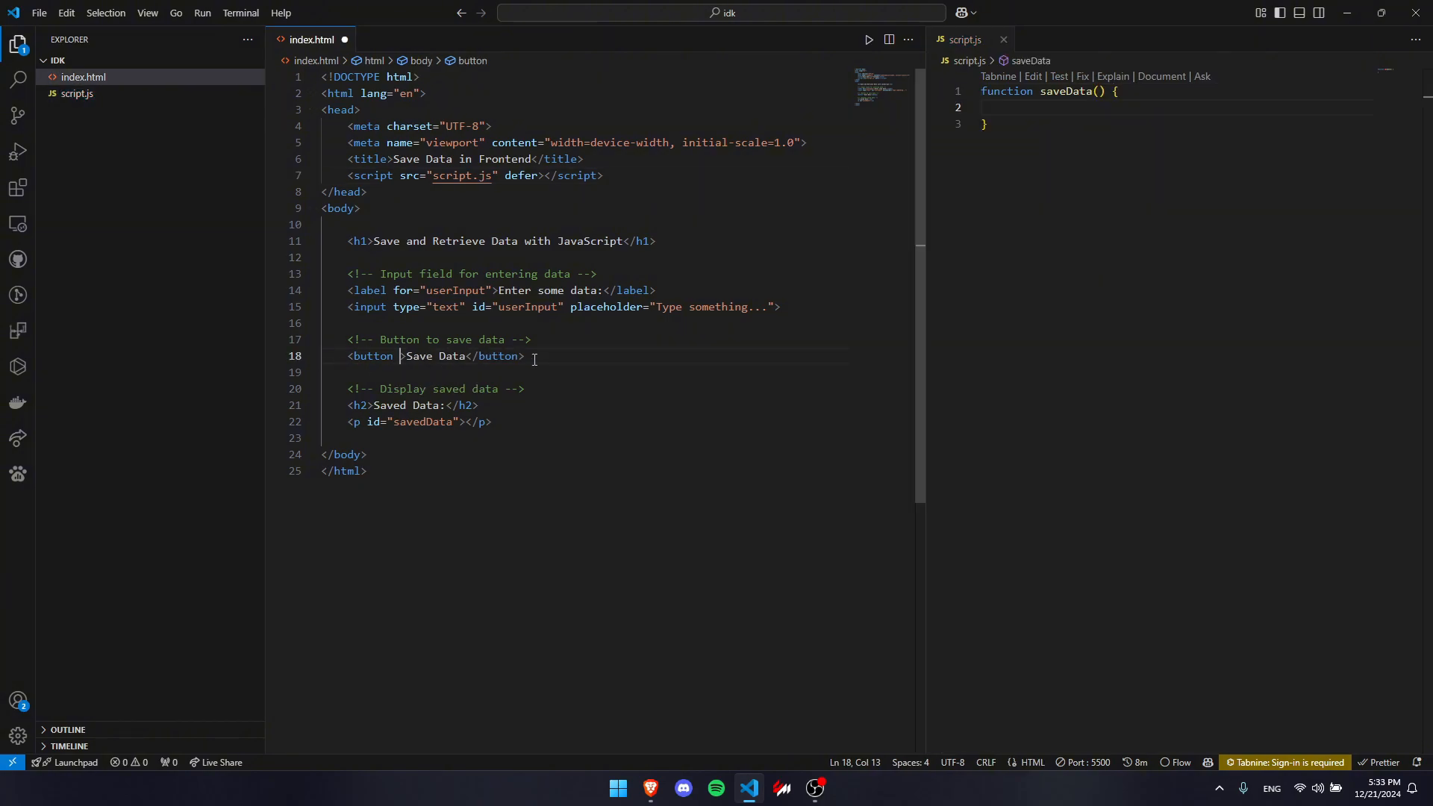
# Step: Add onclick to the Save Data button and write saveData storing the input under 'userData'
pyautogui.write('onclick="saveData(')
pyautogui.click(1180, 107)
pyautogui.write("const inputValue = document.getElementById('userInput').value;")
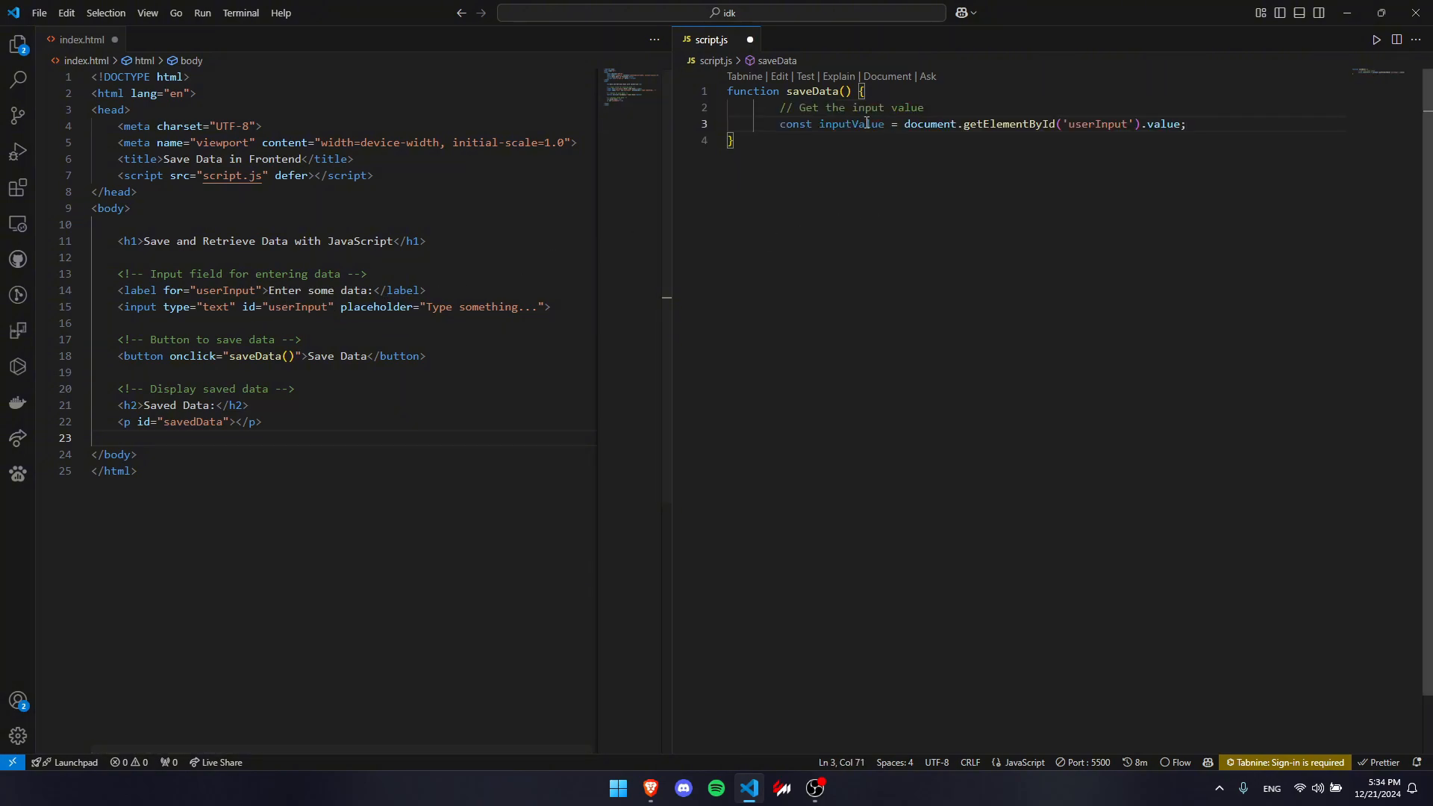
pyautogui.doubleClick(850, 124)
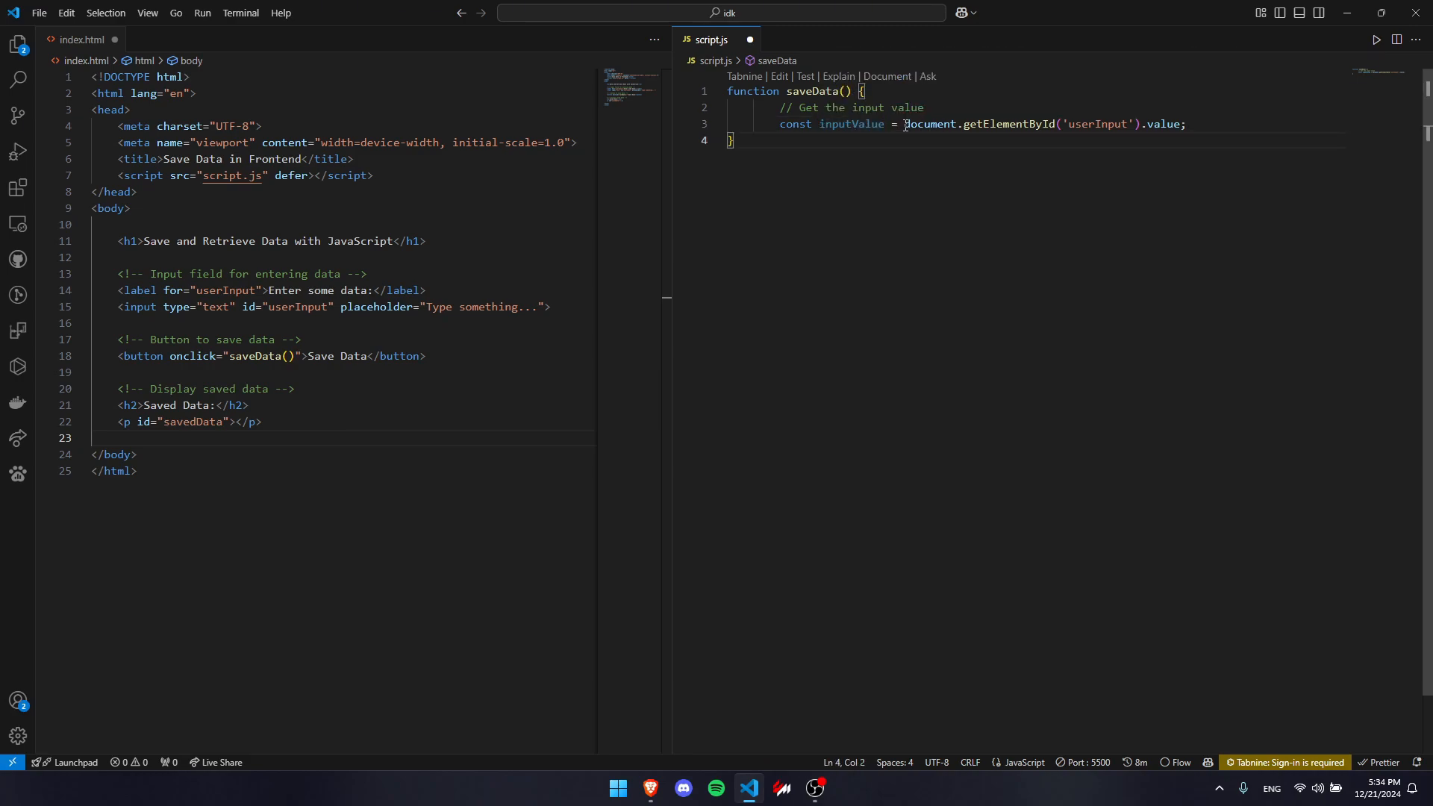
pyautogui.doubleClick(1008, 124)
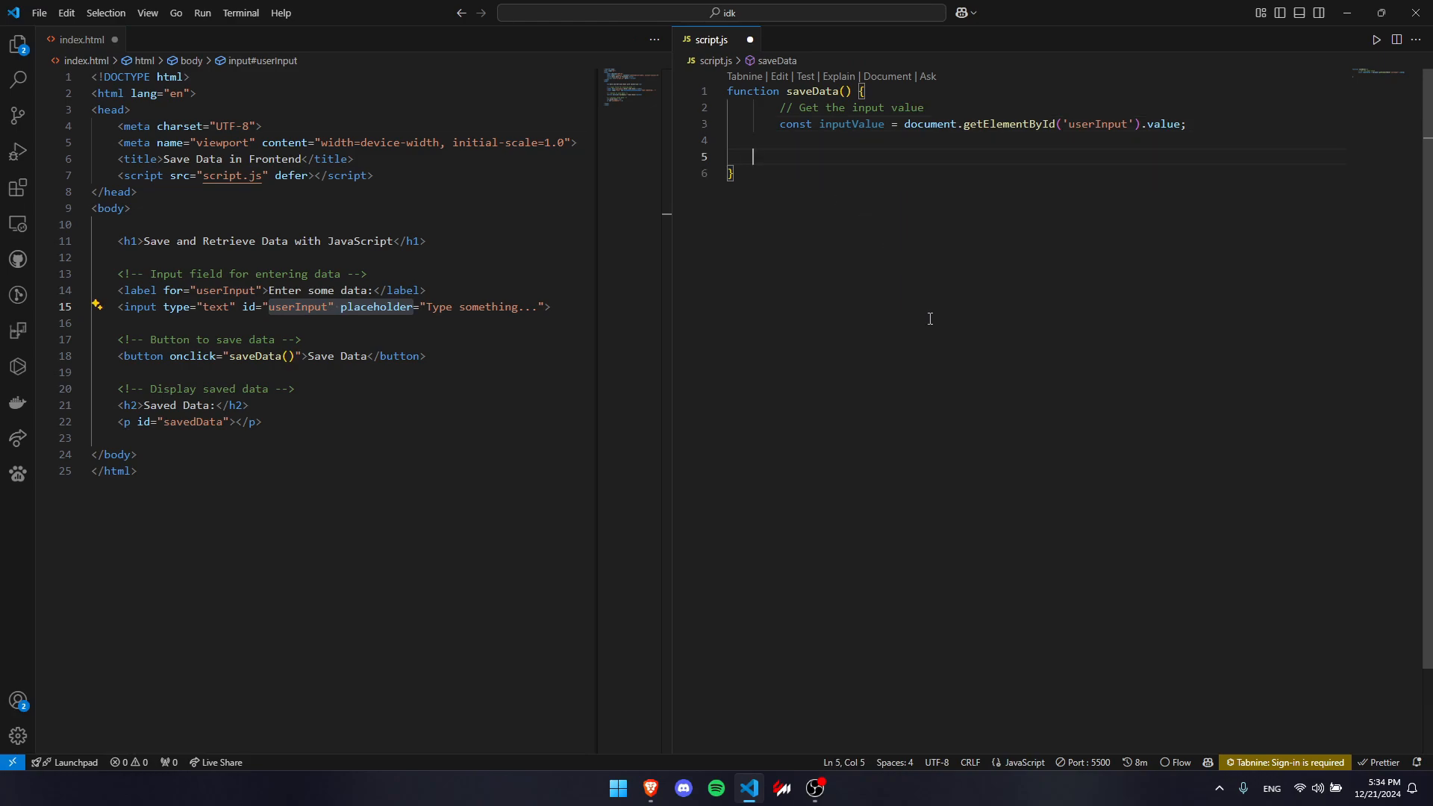
pyautogui.write('// Save the input value to localStorage')
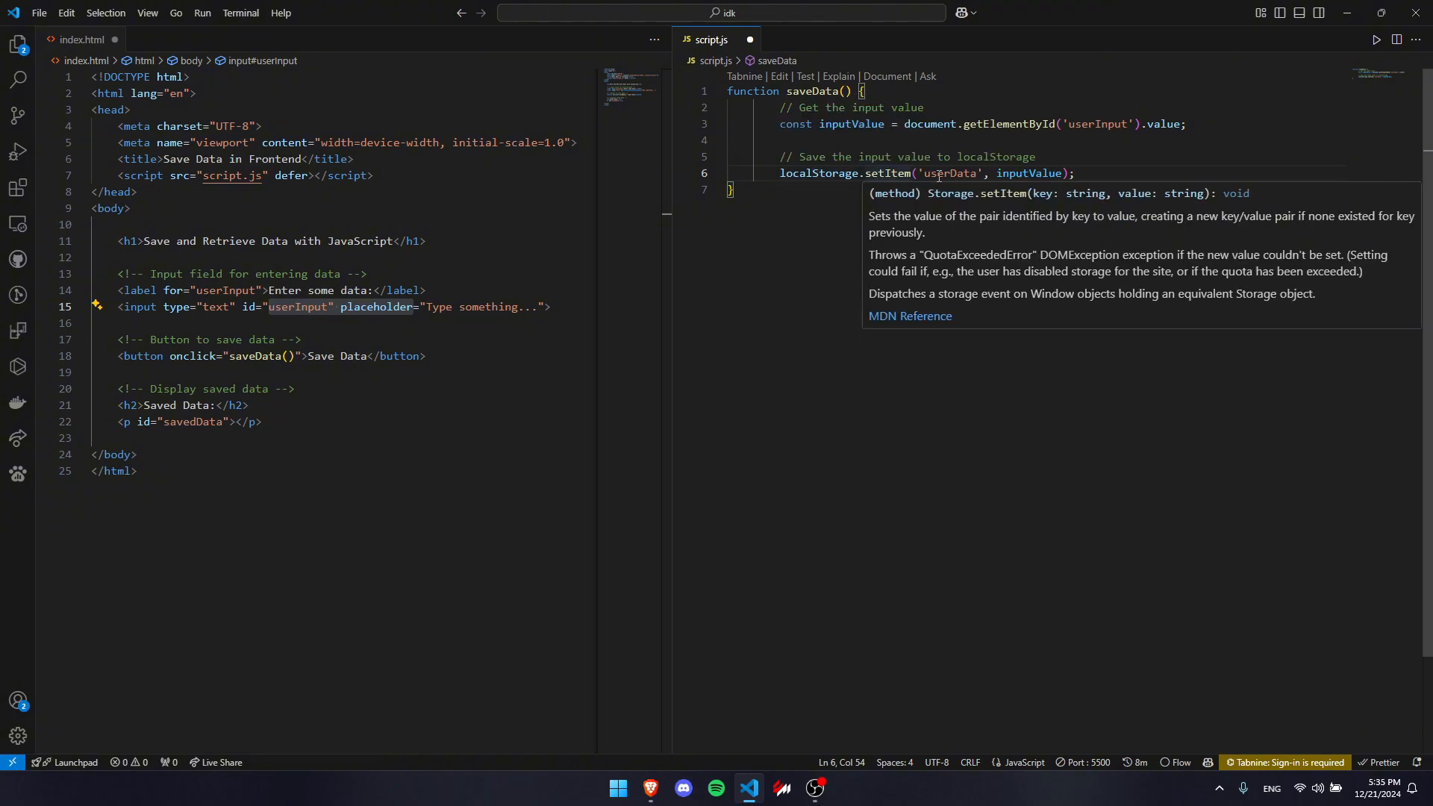
pyautogui.doubleClick(948, 173)
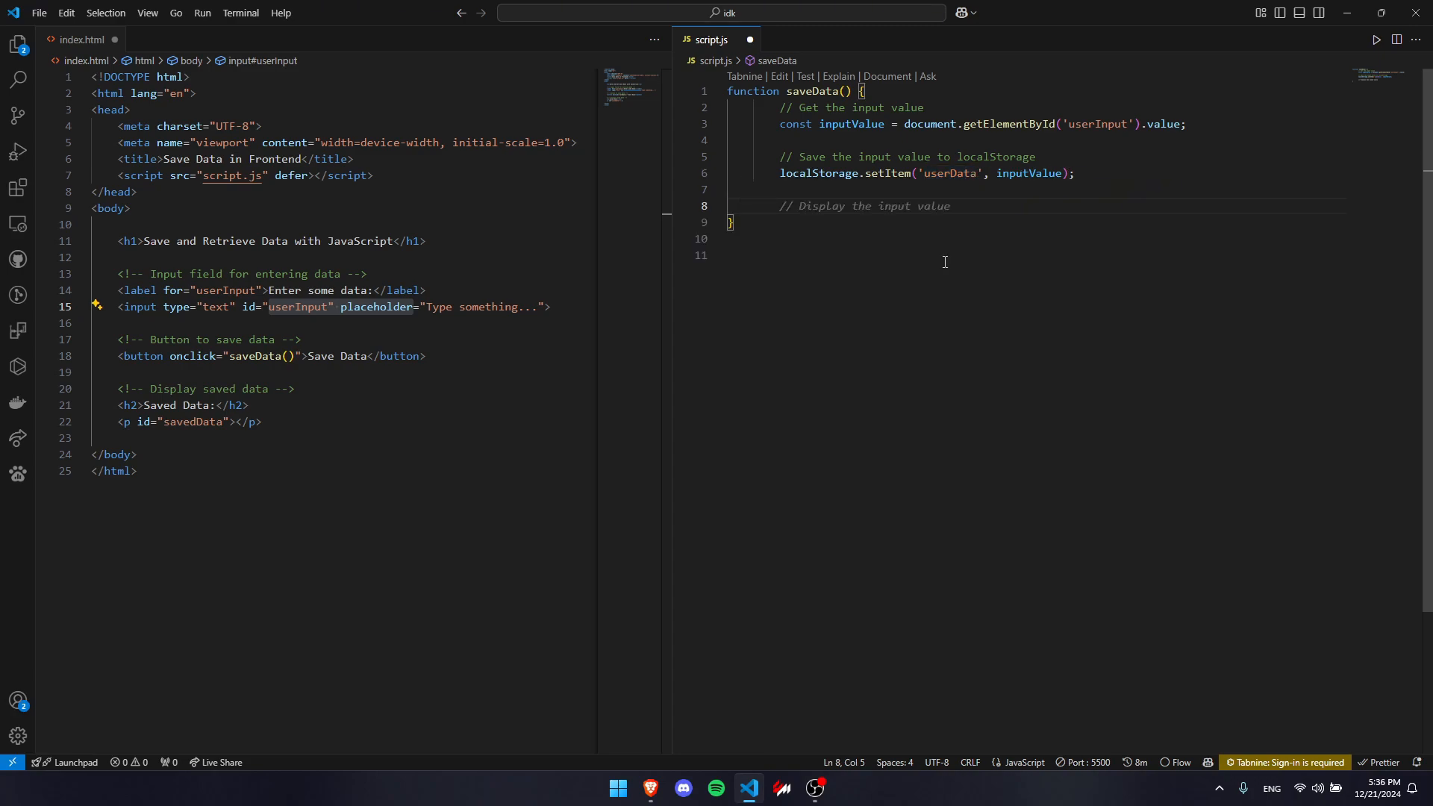
# Step: Call displaySavedData() from saveData and show localStorage.getItem('userData') in the savedData paragraph
pyautogui.write('displaySavedData();')
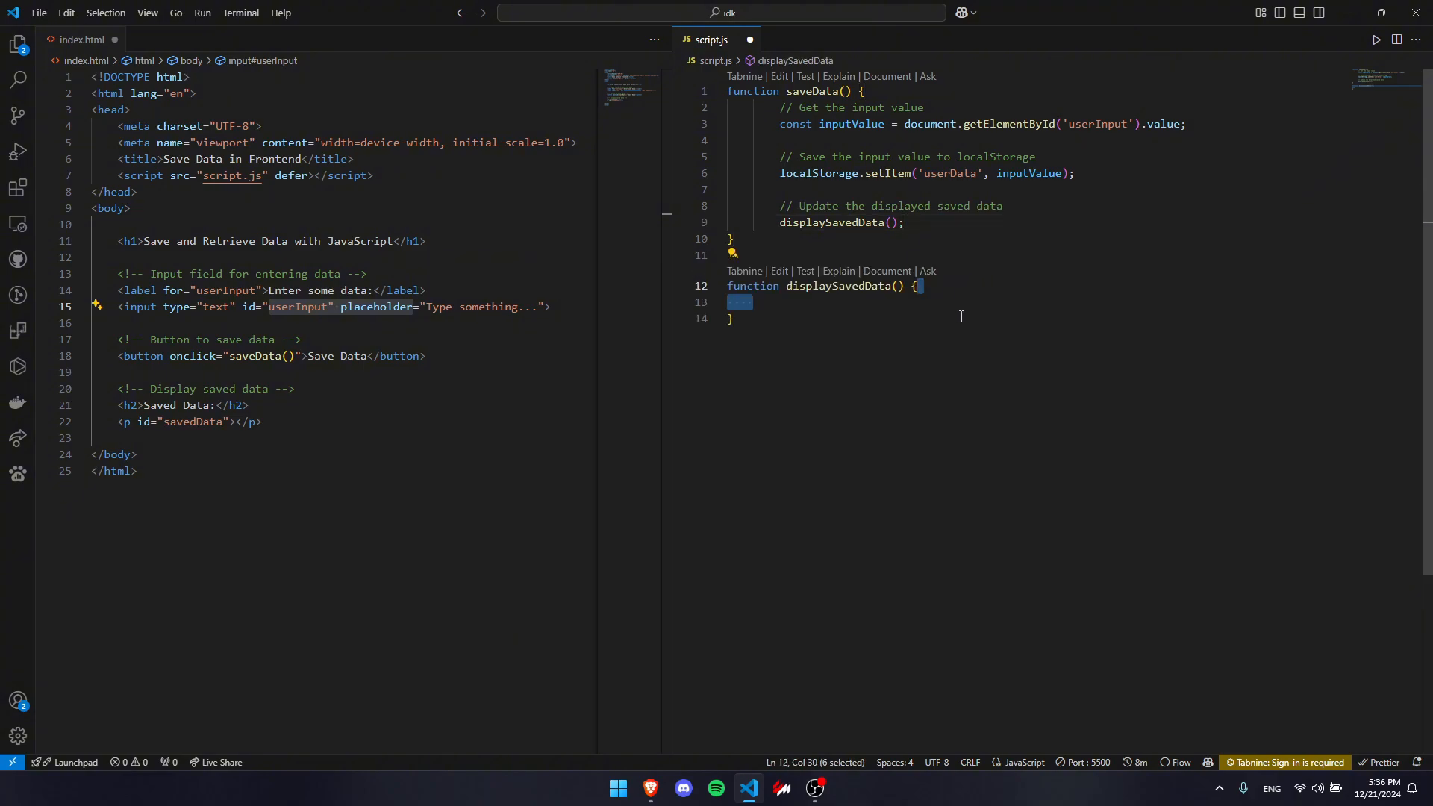
pyautogui.write("const savedData = localStorage.getItem('userData');")
pyautogui.write("const savedDataElement = document.getElementById('savedData');")
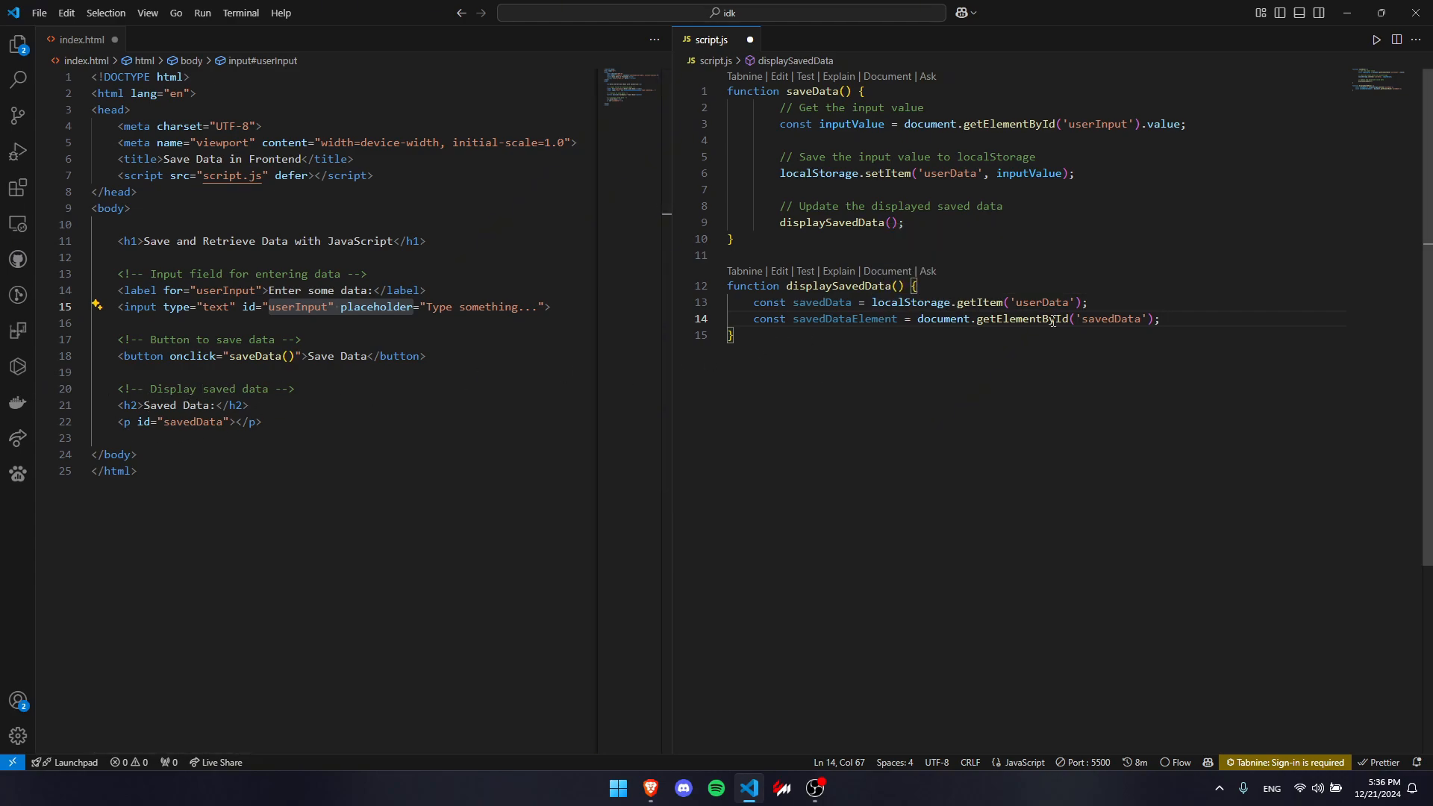
pyautogui.doubleClick(1109, 319)
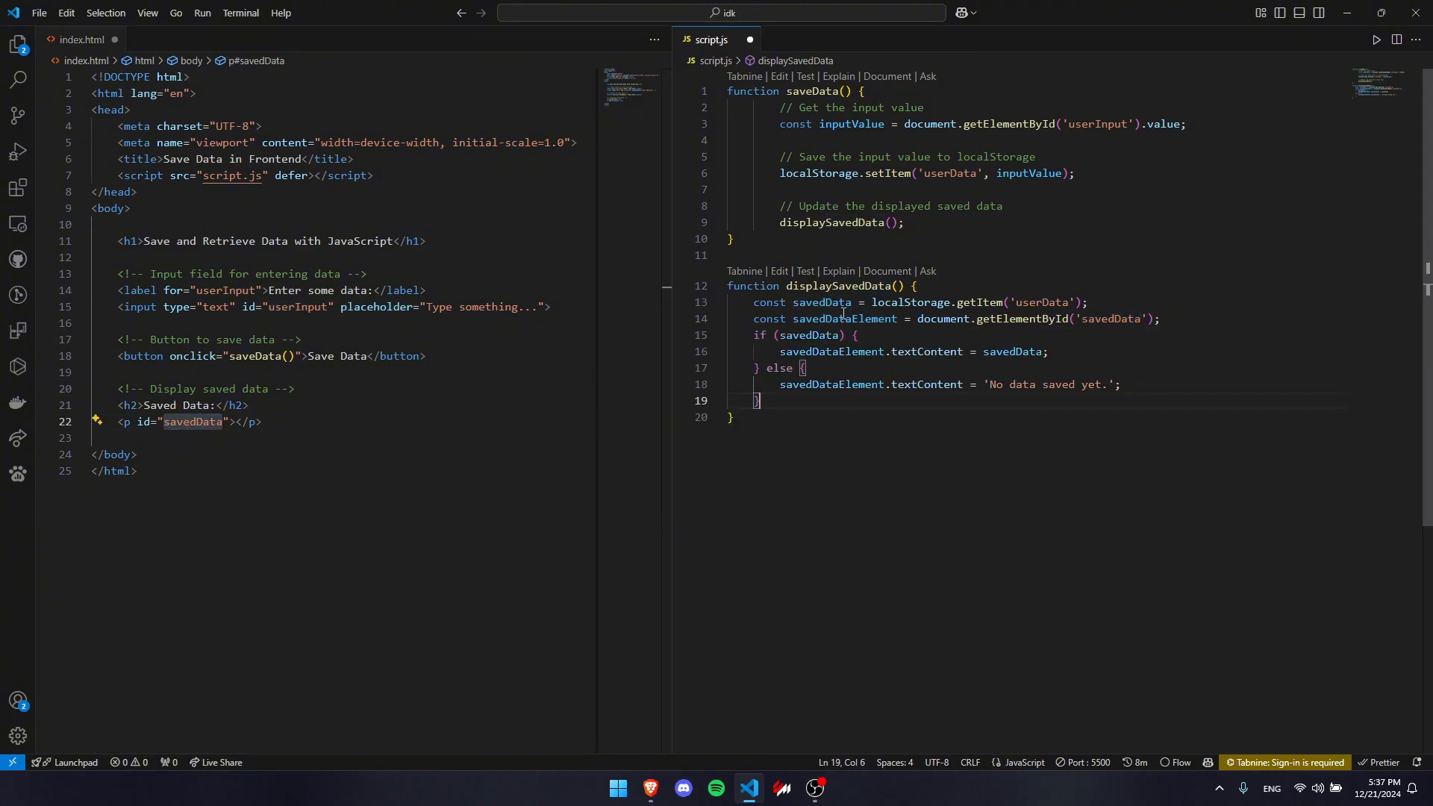
pyautogui.moveTo(804, 335)
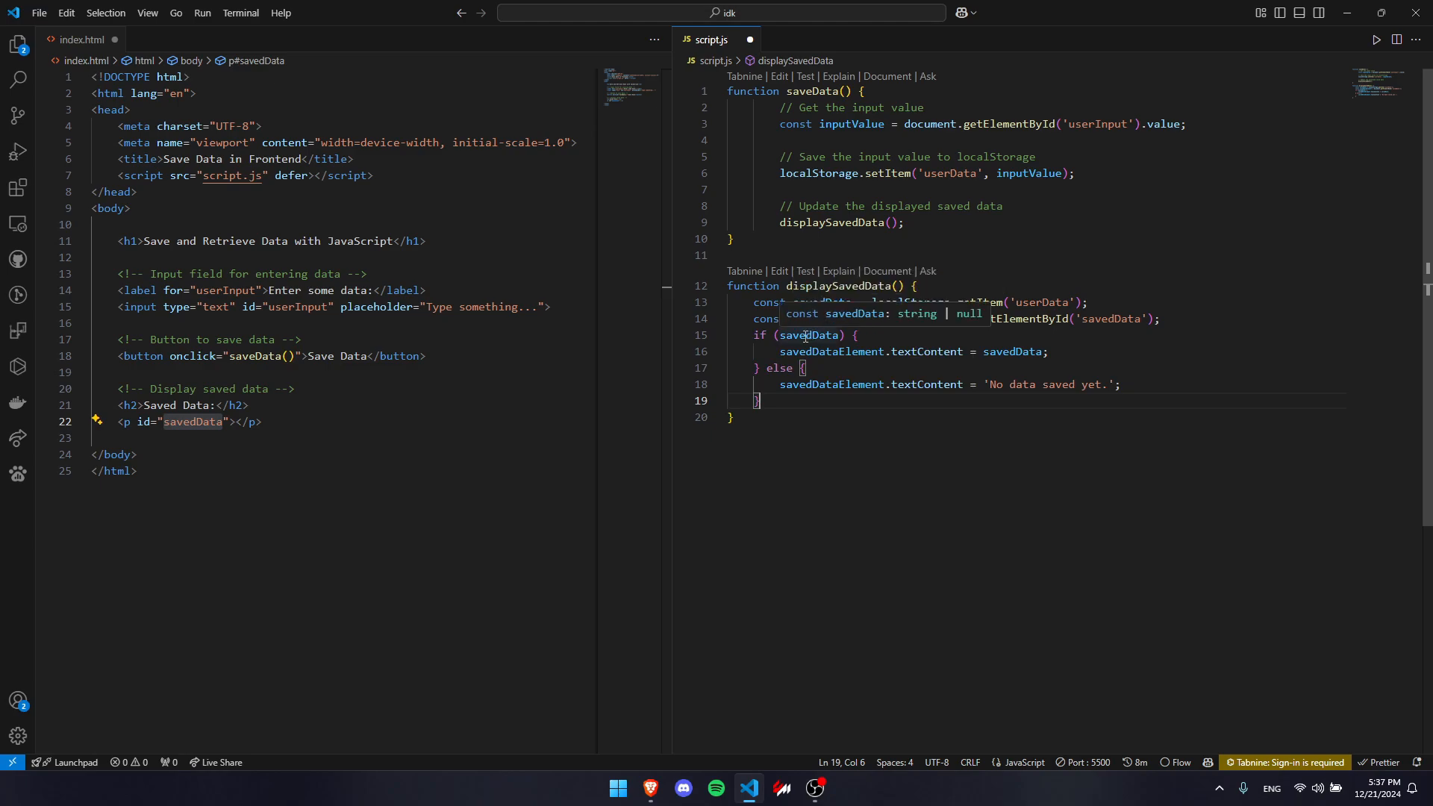
pyautogui.click(881, 335)
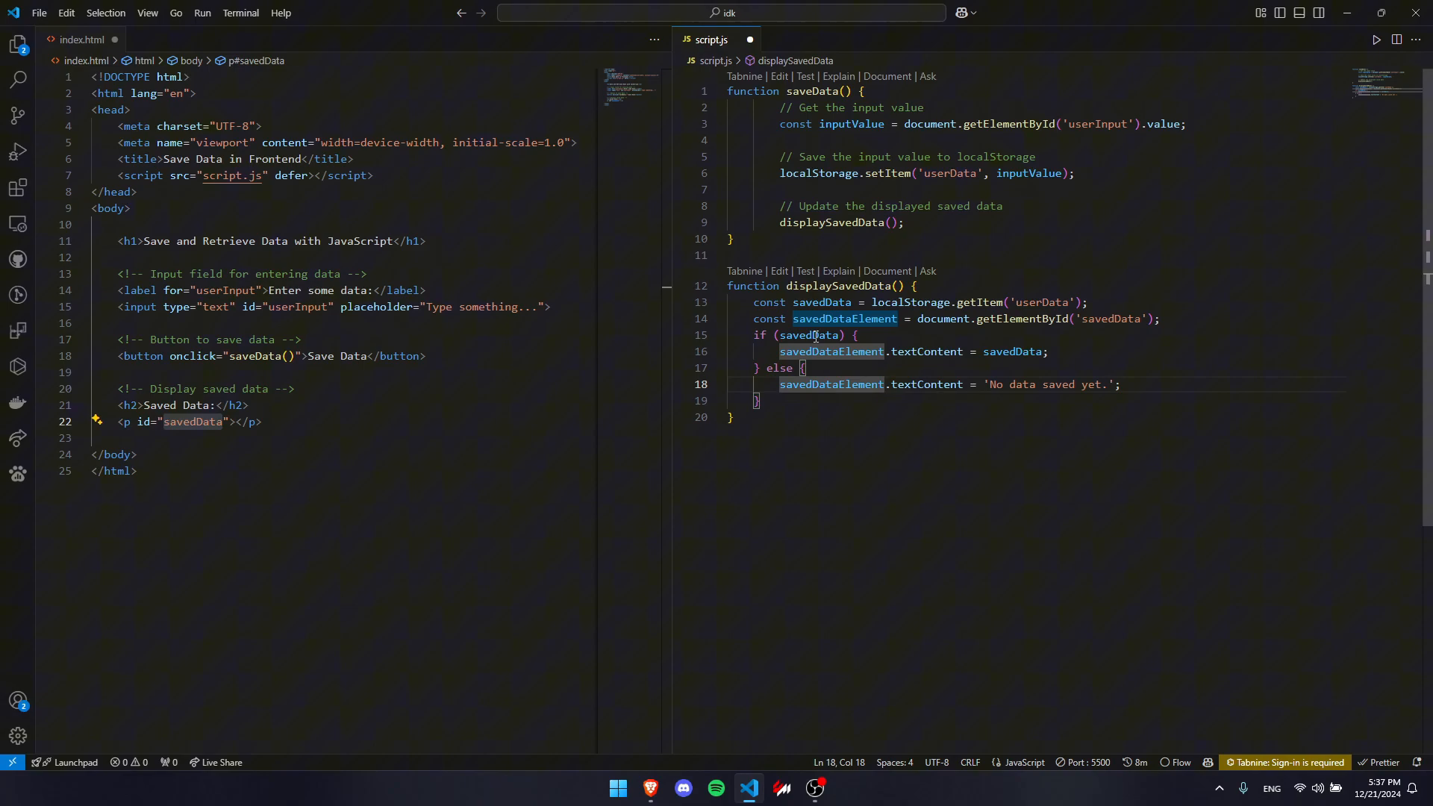
pyautogui.click(929, 351)
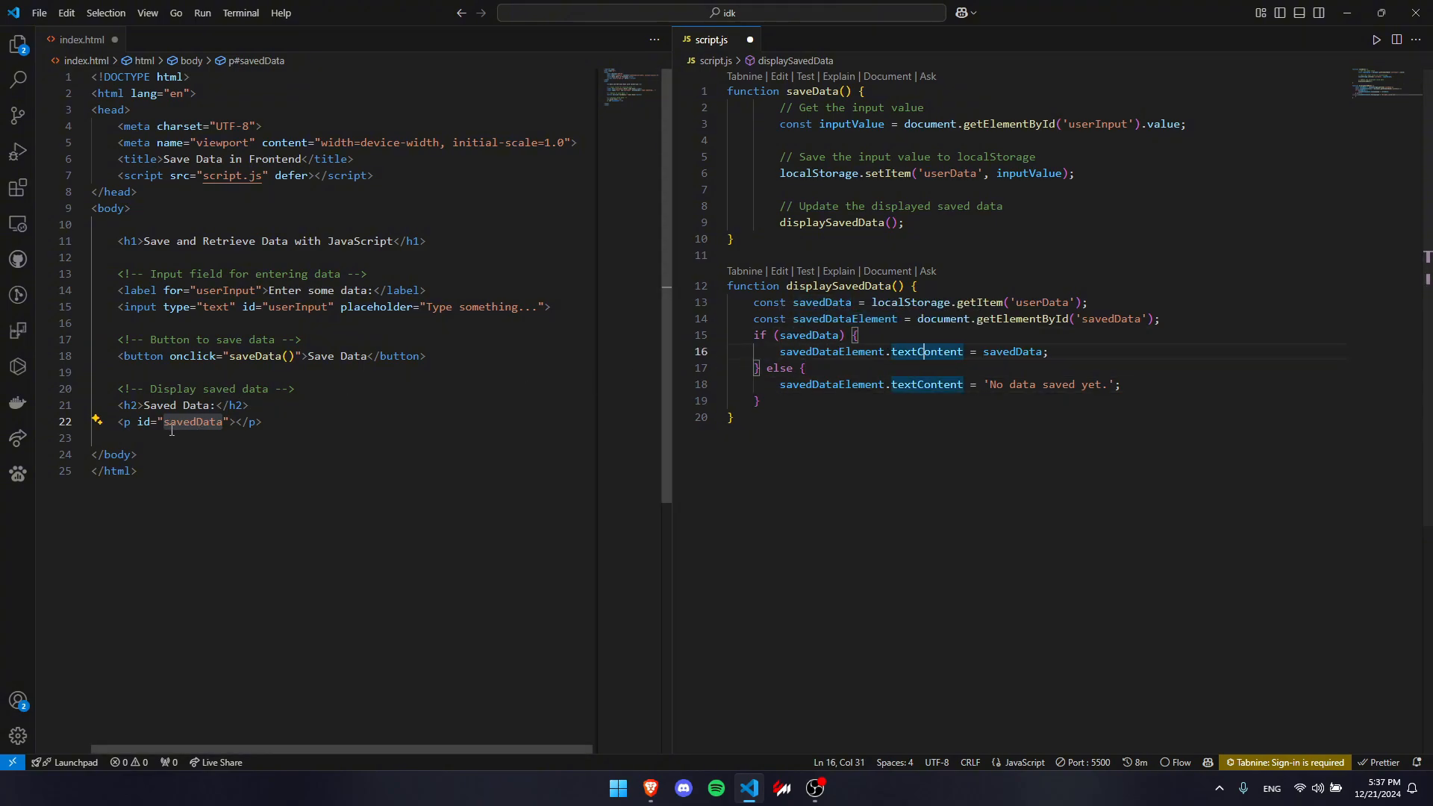
pyautogui.doubleClick(1011, 351)
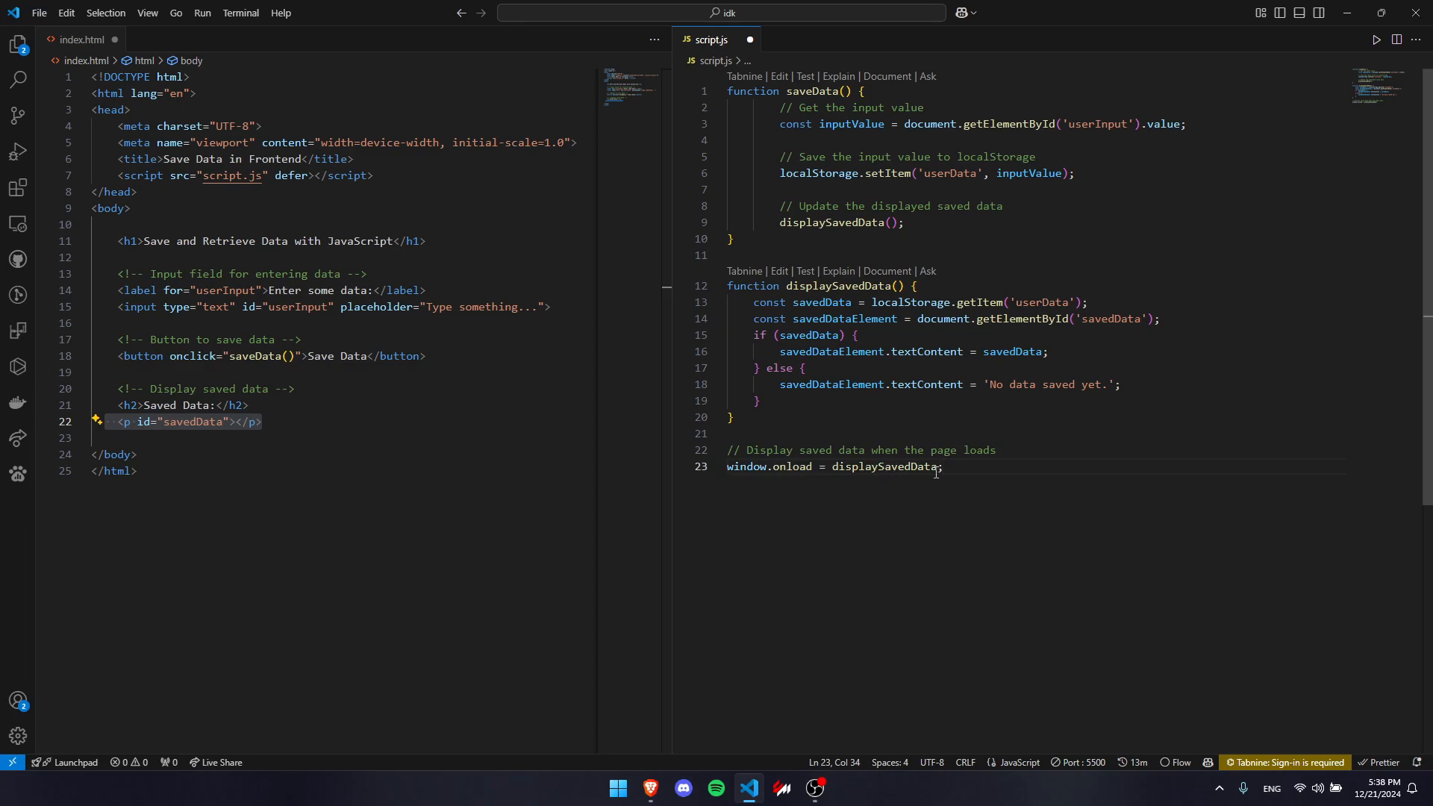
# Step: Review the window.onload = displaySavedData line at the end of script.js
pyautogui.doubleClick(885, 466)
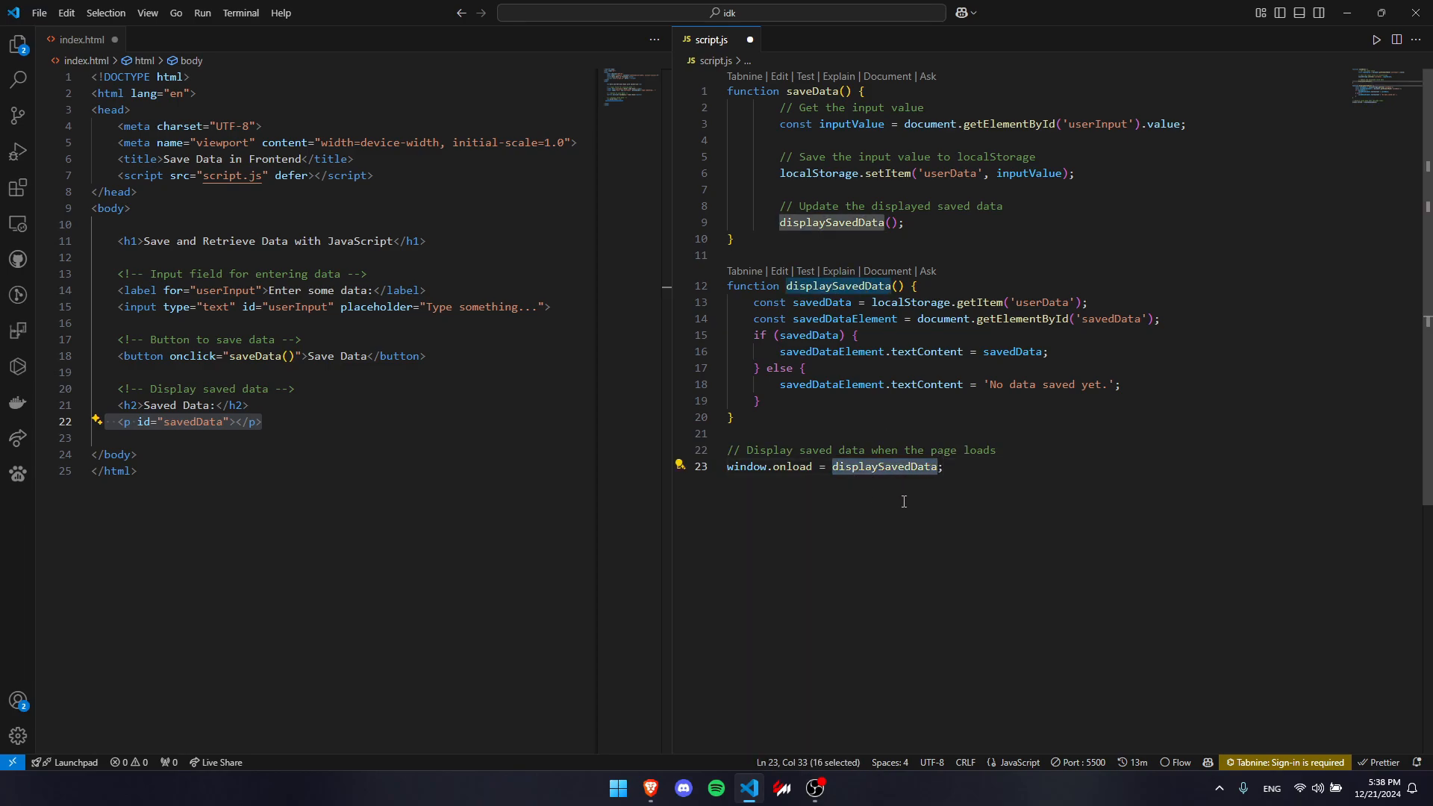
pyautogui.click(947, 466)
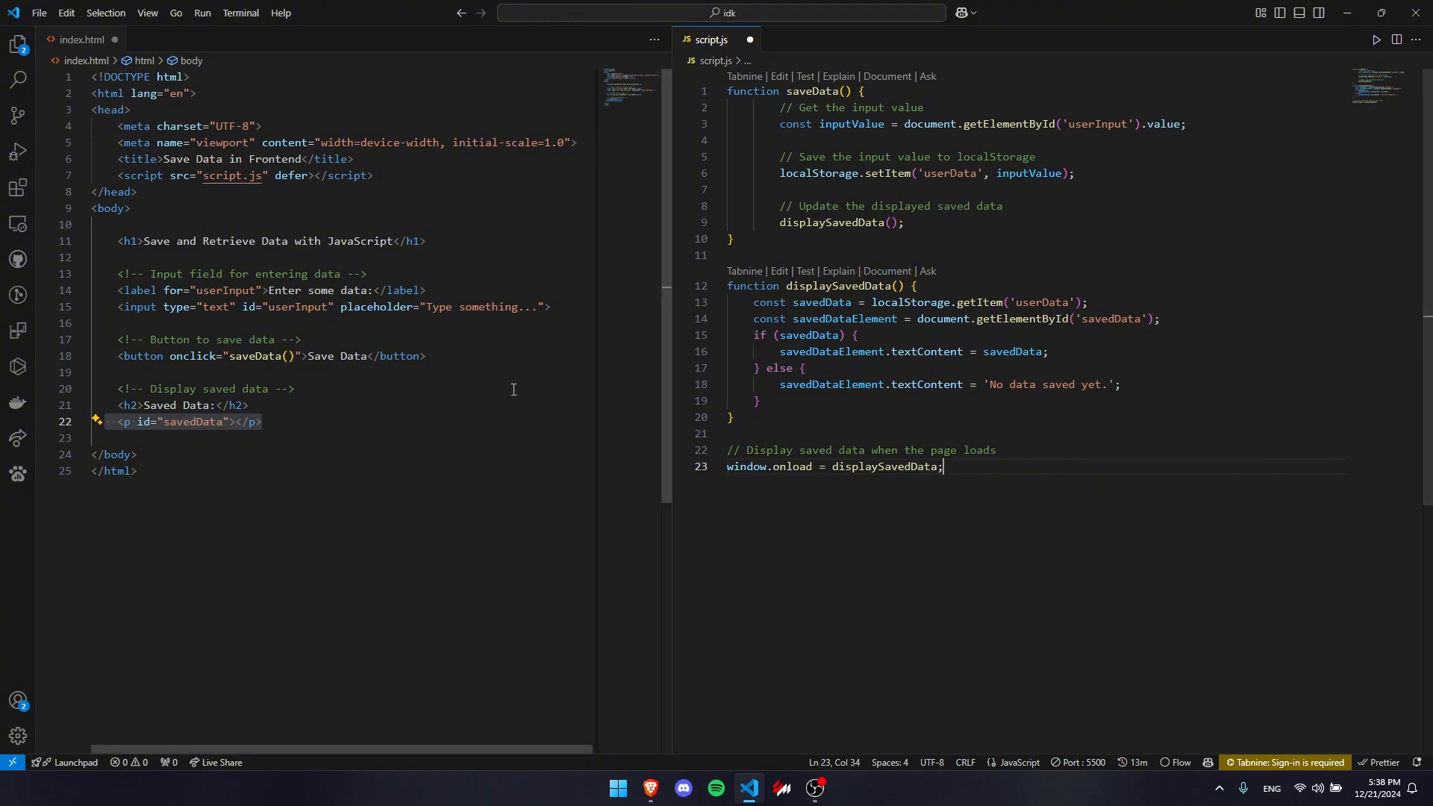
pyautogui.moveTo(923, 482)
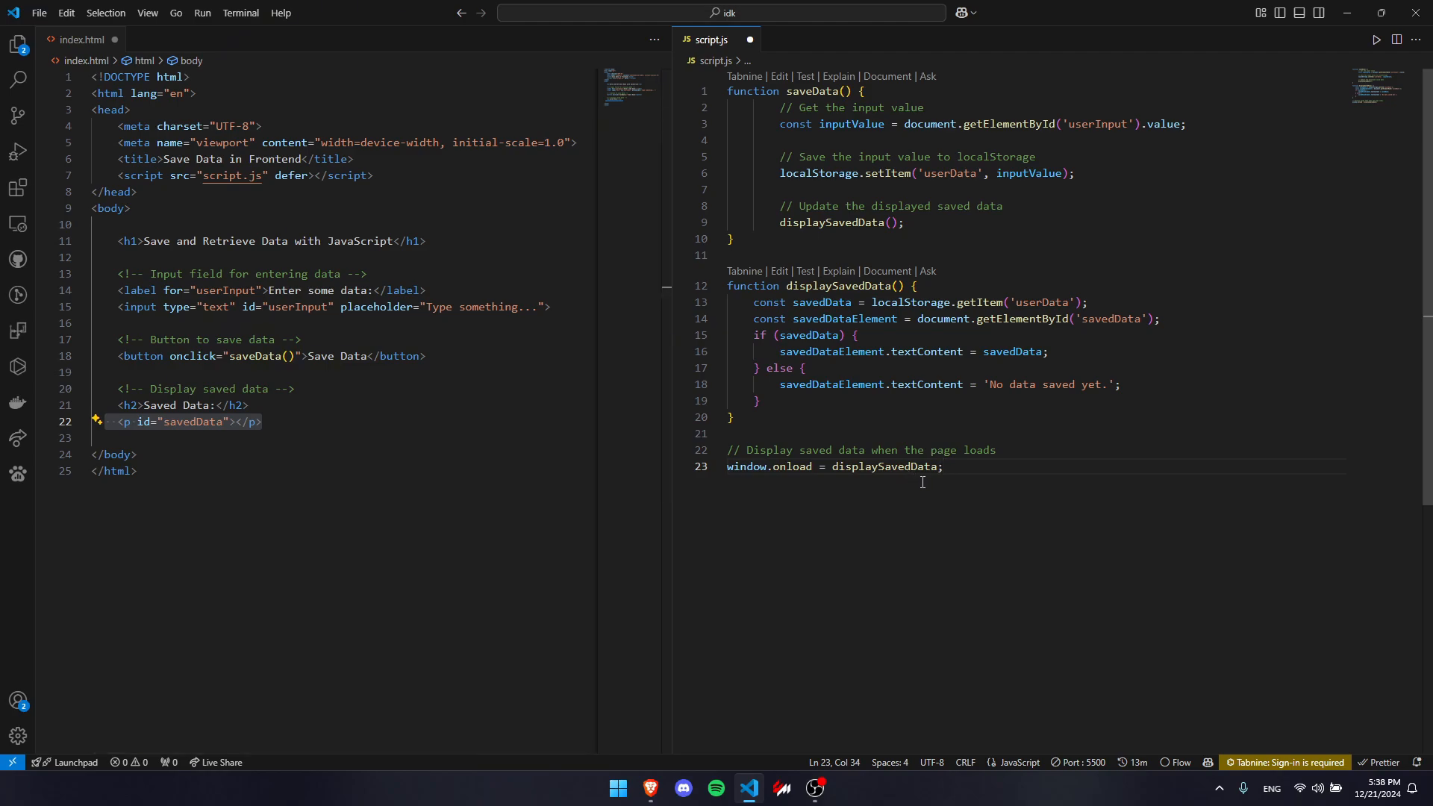
pyautogui.click(418, 376)
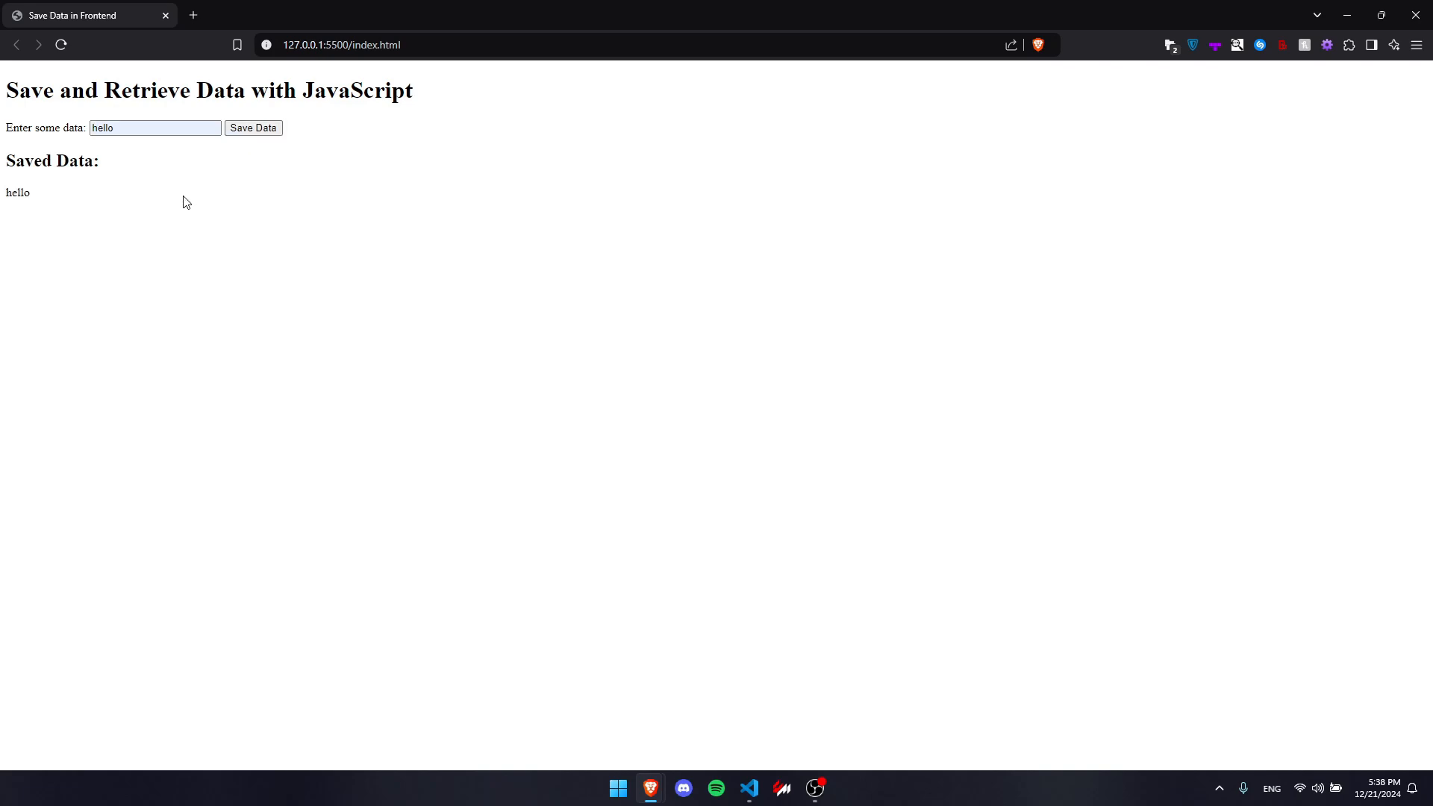
pyautogui.moveTo(109, 182)
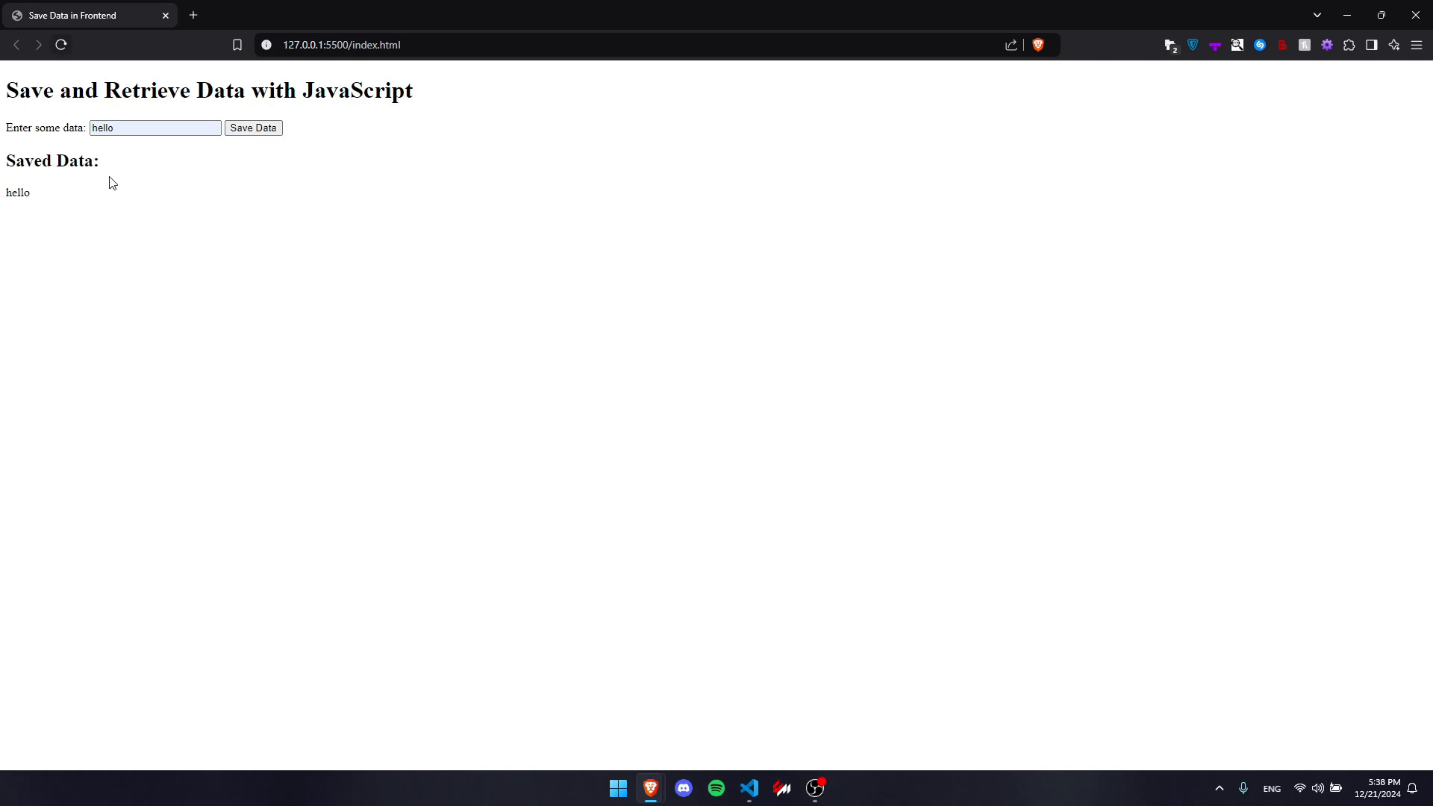
pyautogui.moveTo(60, 44)
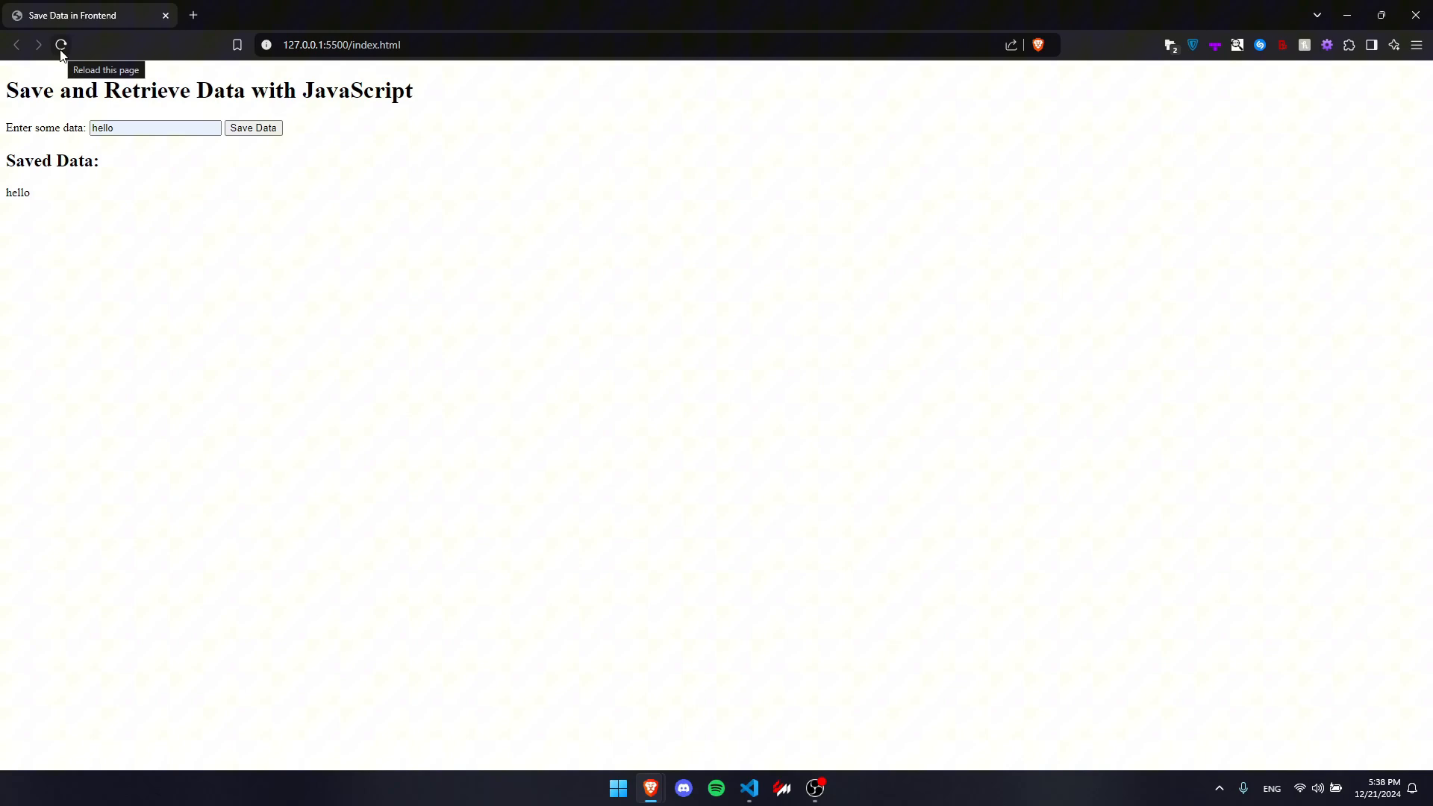
# Step: Reload the Brave page to confirm 'hello' persists under Saved Data
pyautogui.click(61, 45)
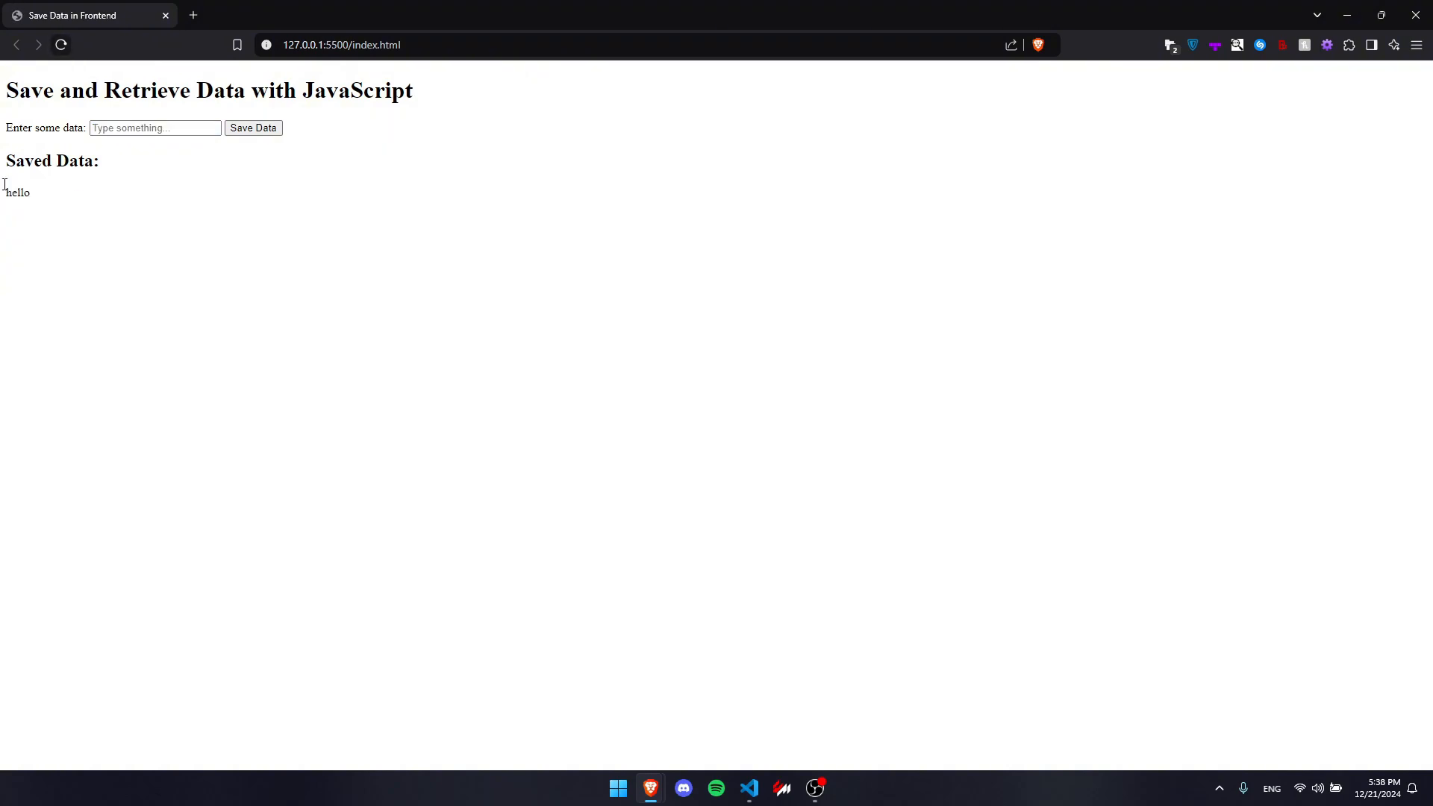
pyautogui.moveTo(699, 670)
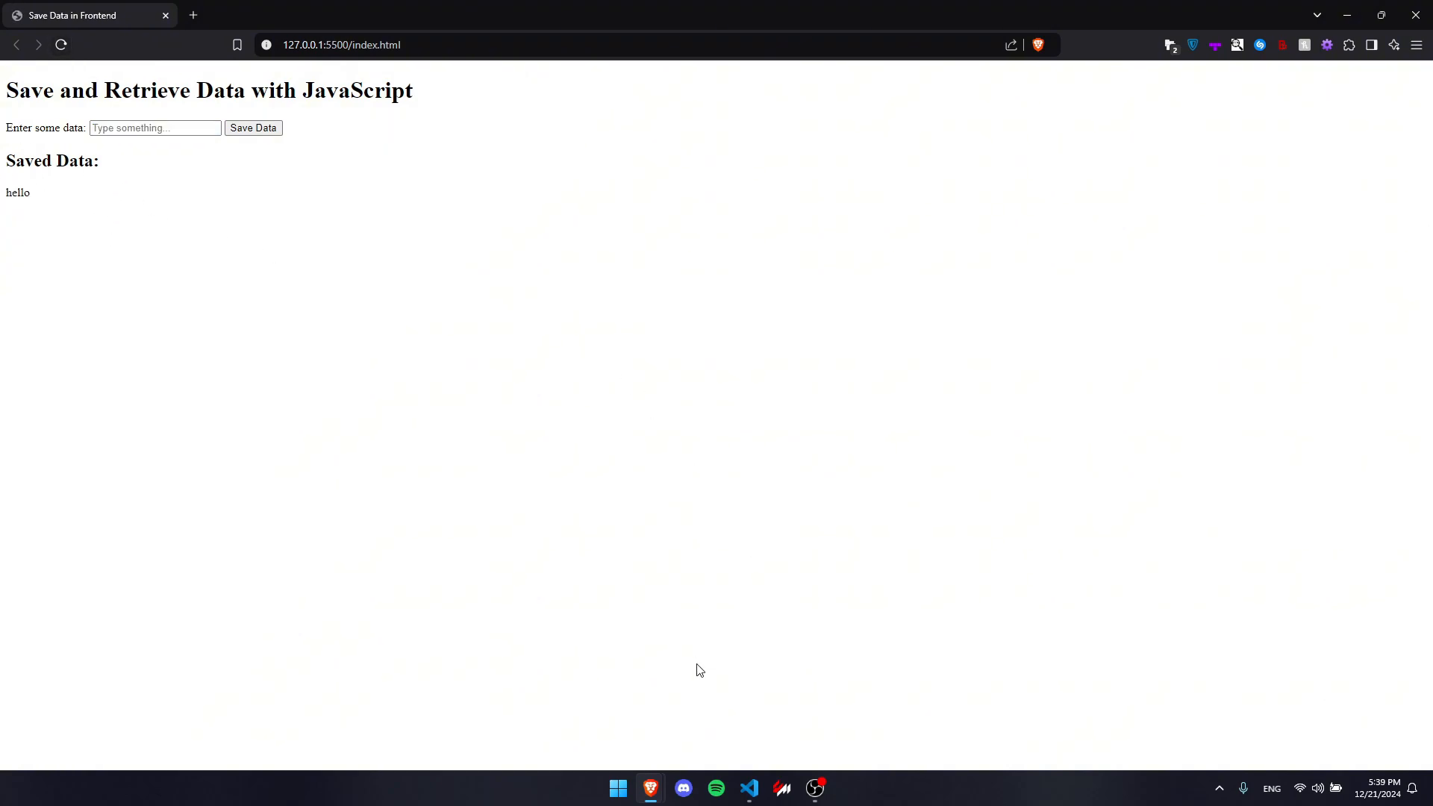